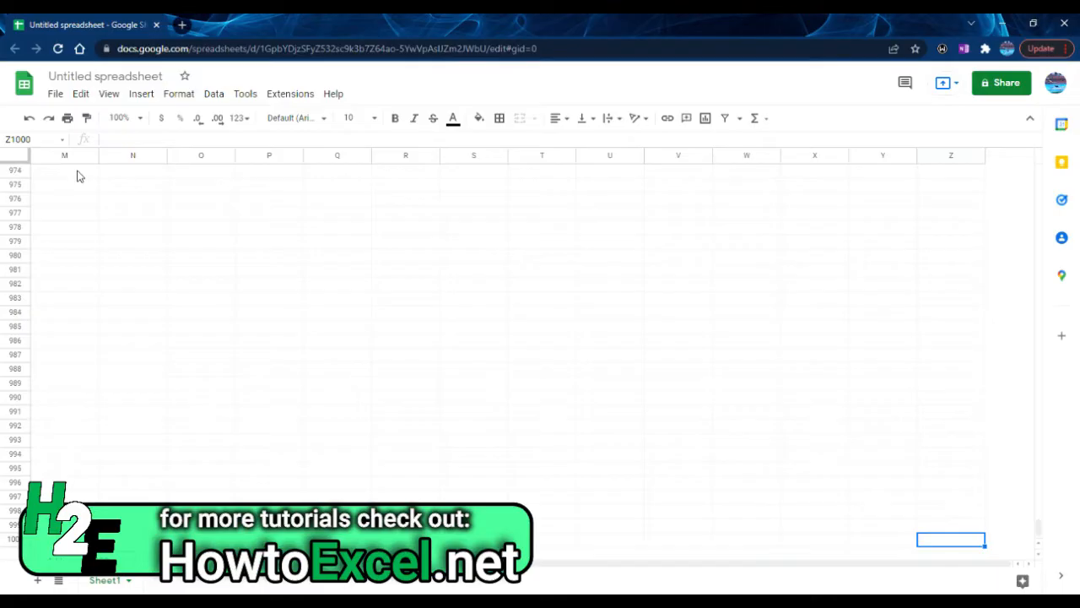
mouse_move(57, 161)
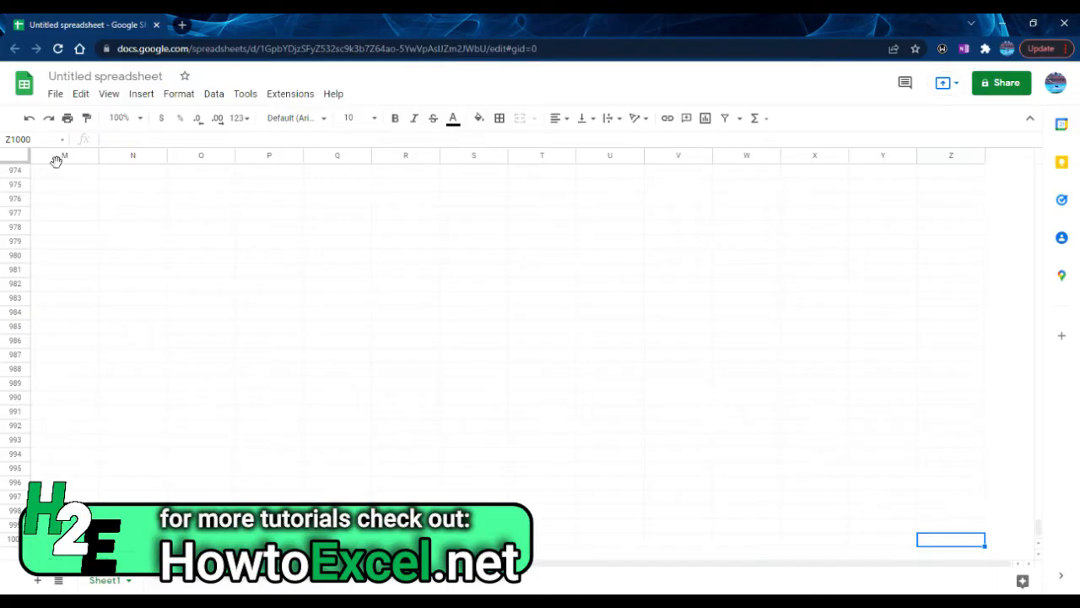
Append 1000 more rows using the Add box at the bottom of the sheet.
scroll(down, 3)
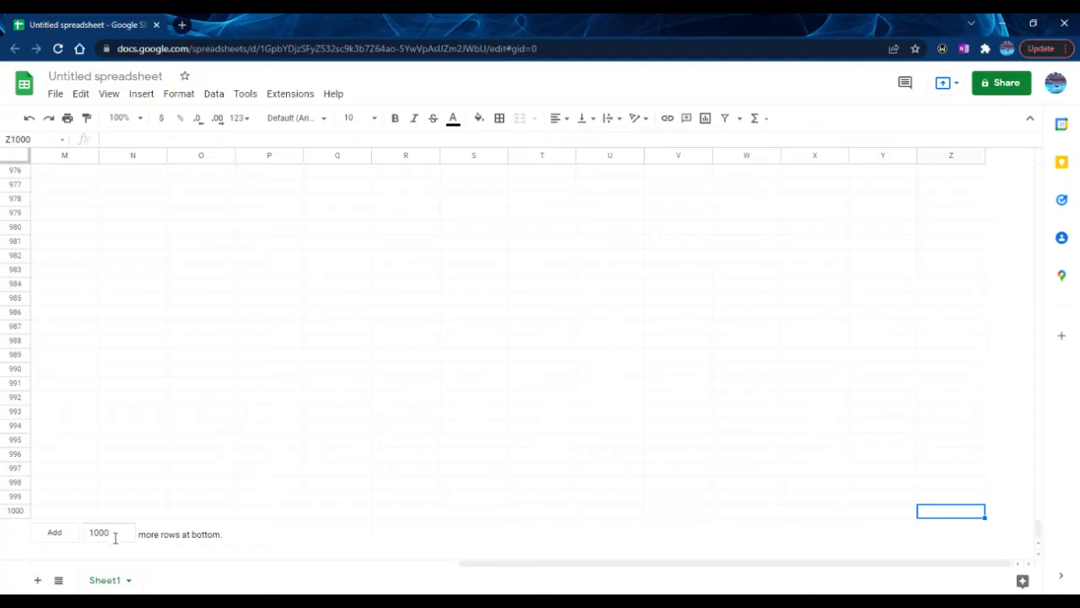
click(105, 534)
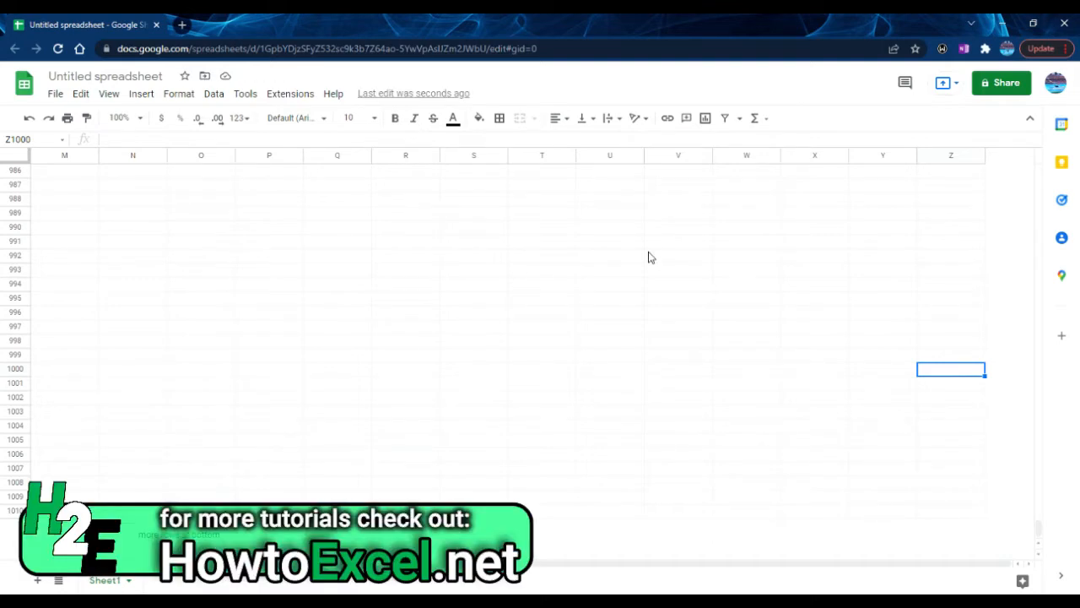
mouse_move(940, 245)
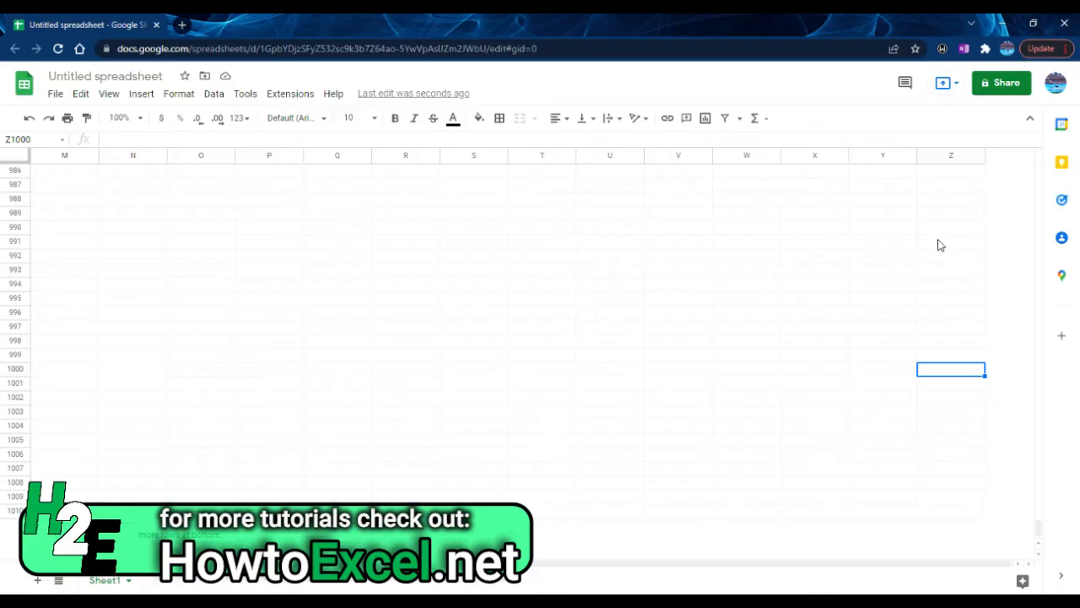
mouse_move(928, 274)
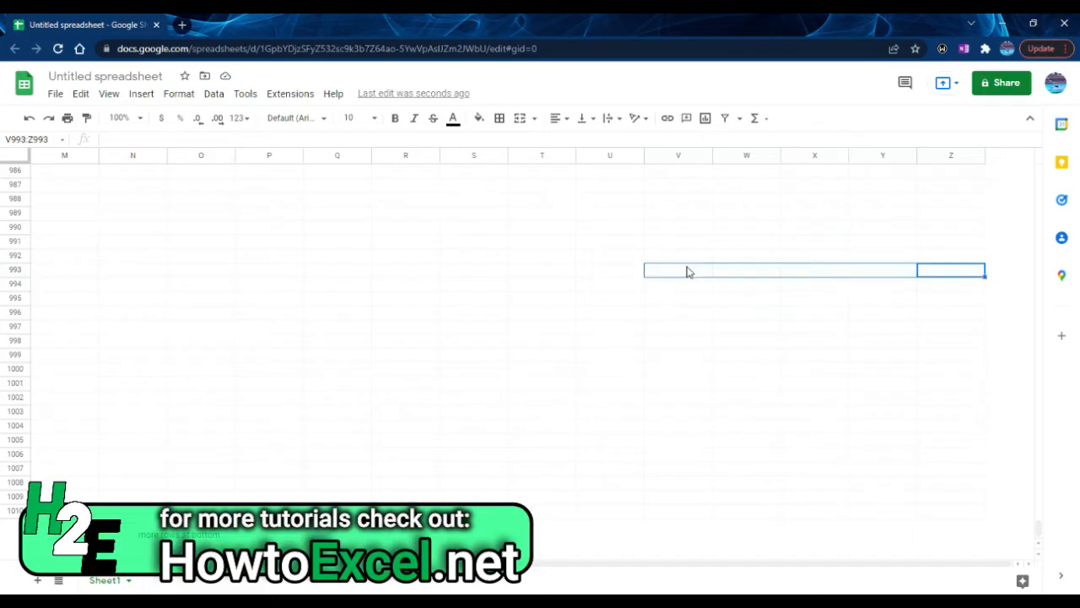
Bring up insert options on V993:Z993 to add five columns left.
right_click(688, 270)
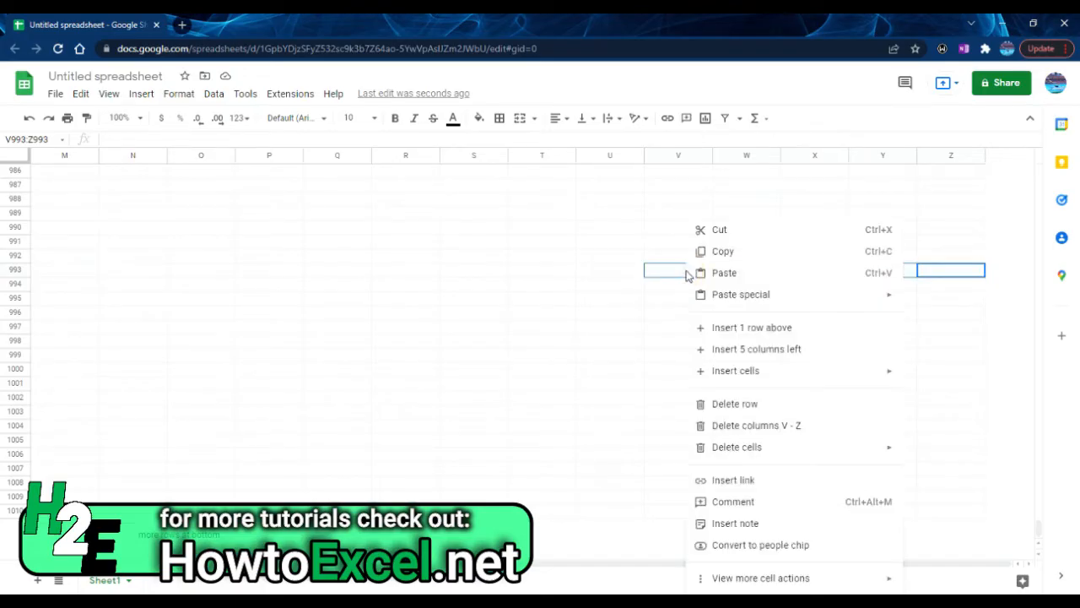
mouse_move(776, 360)
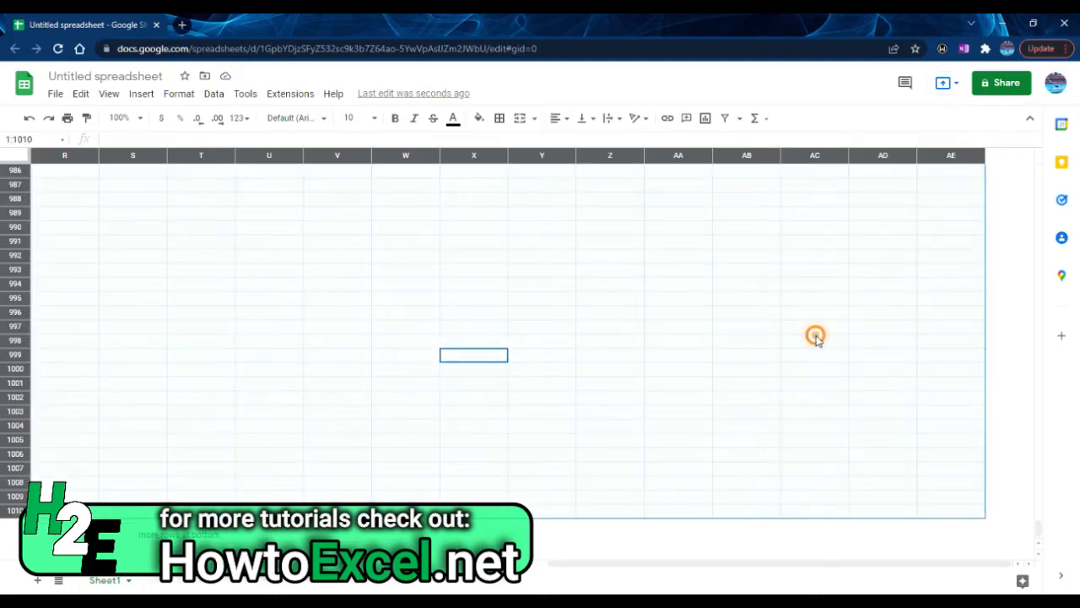
right_click(816, 336)
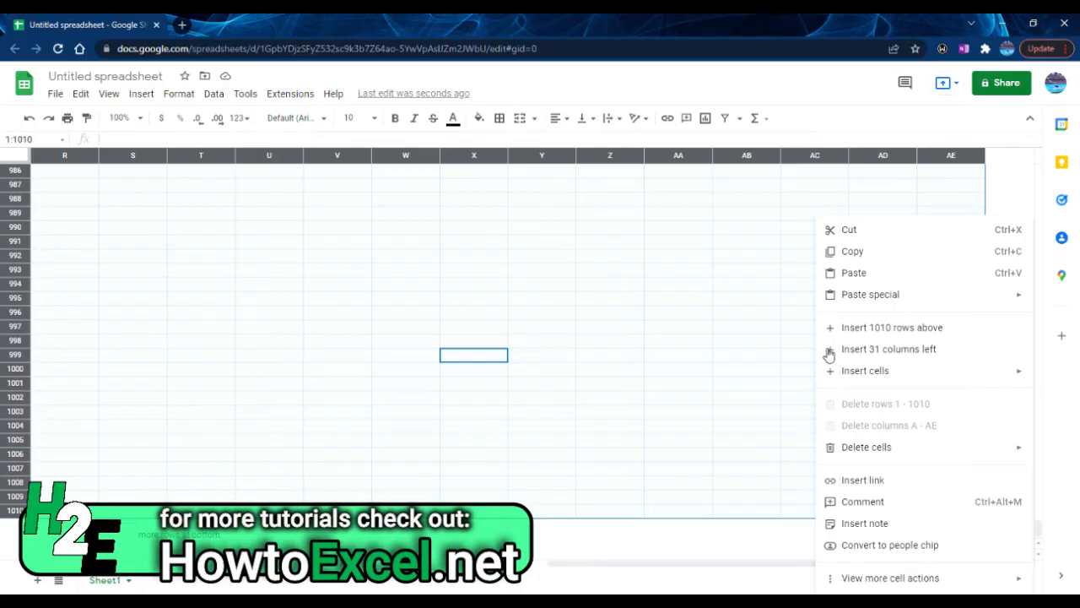
mouse_move(901, 362)
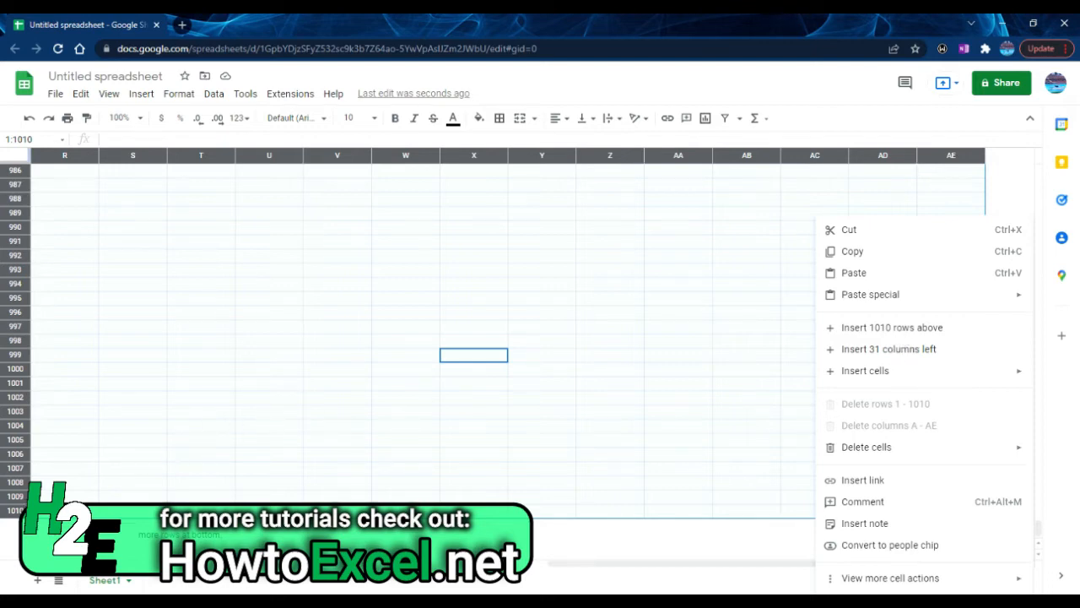
mouse_move(942, 342)
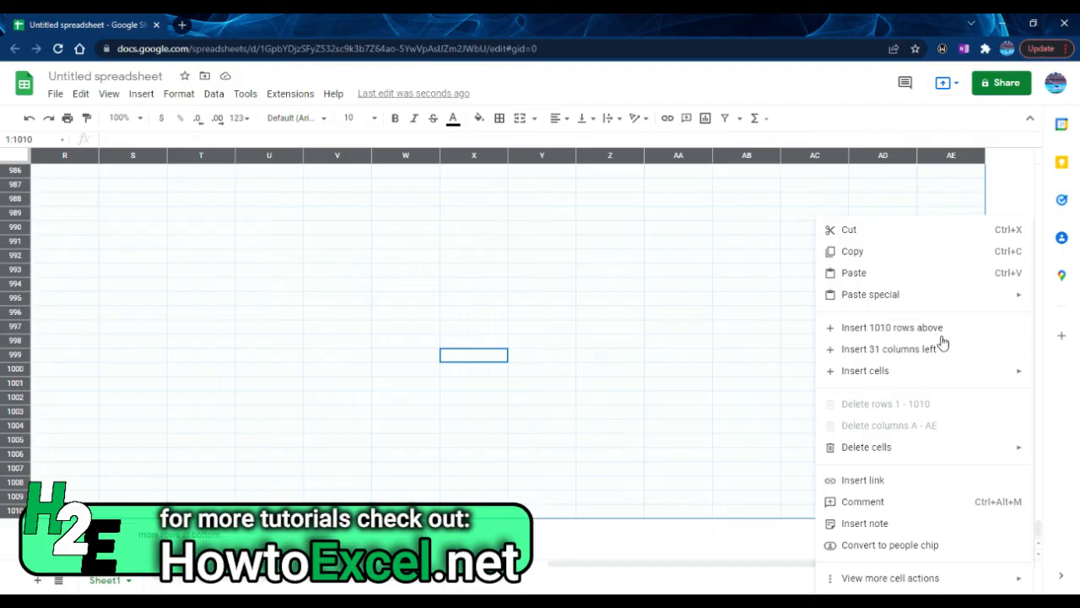
mouse_move(713, 287)
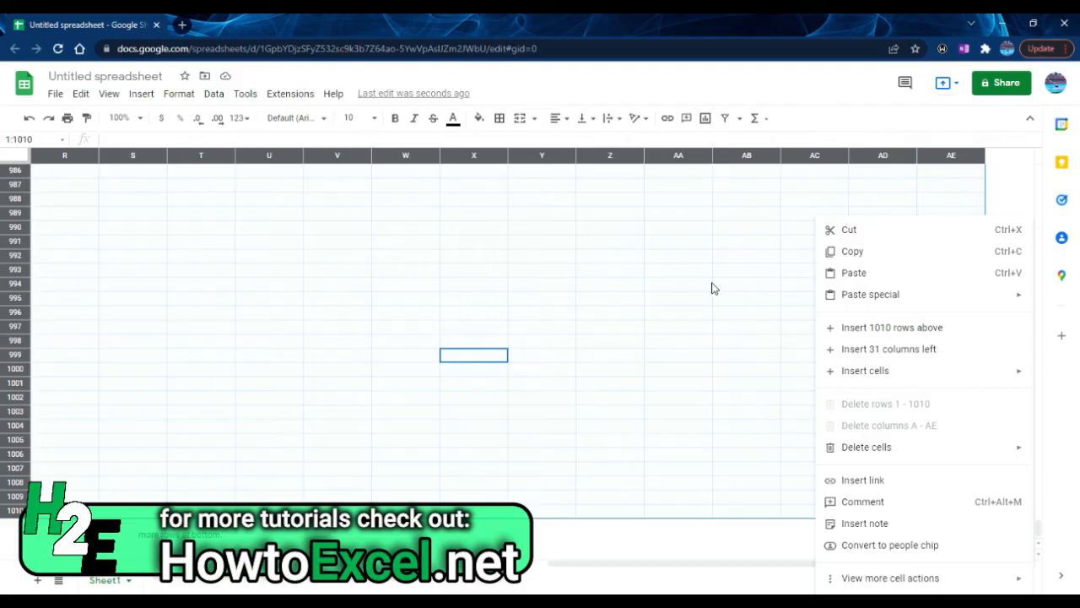
click(678, 283)
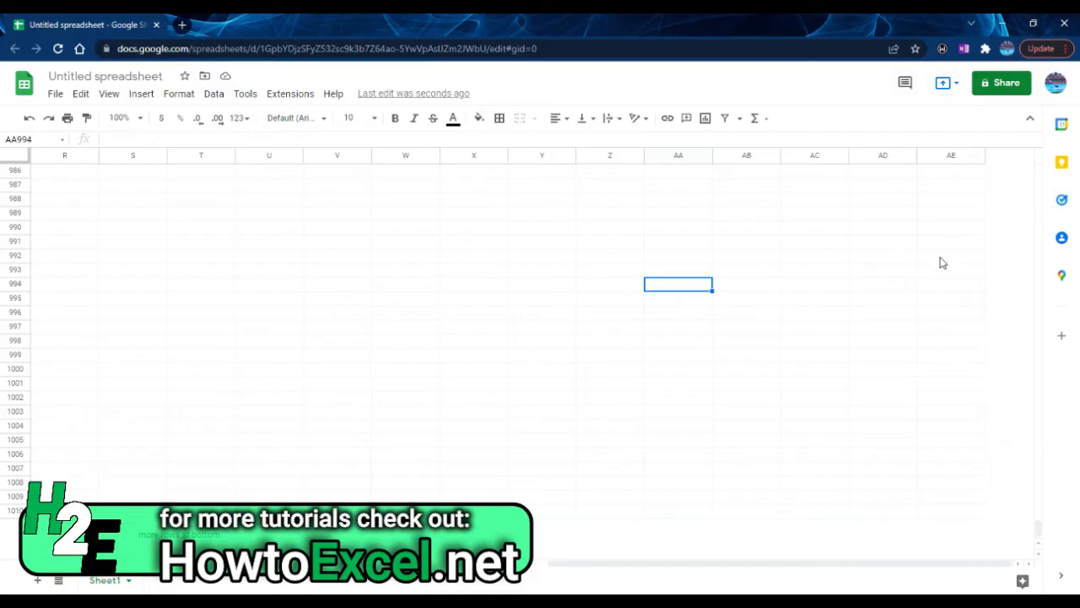
Select AA992:AB992 in the new columns and bring up their cell options.
click(950, 257)
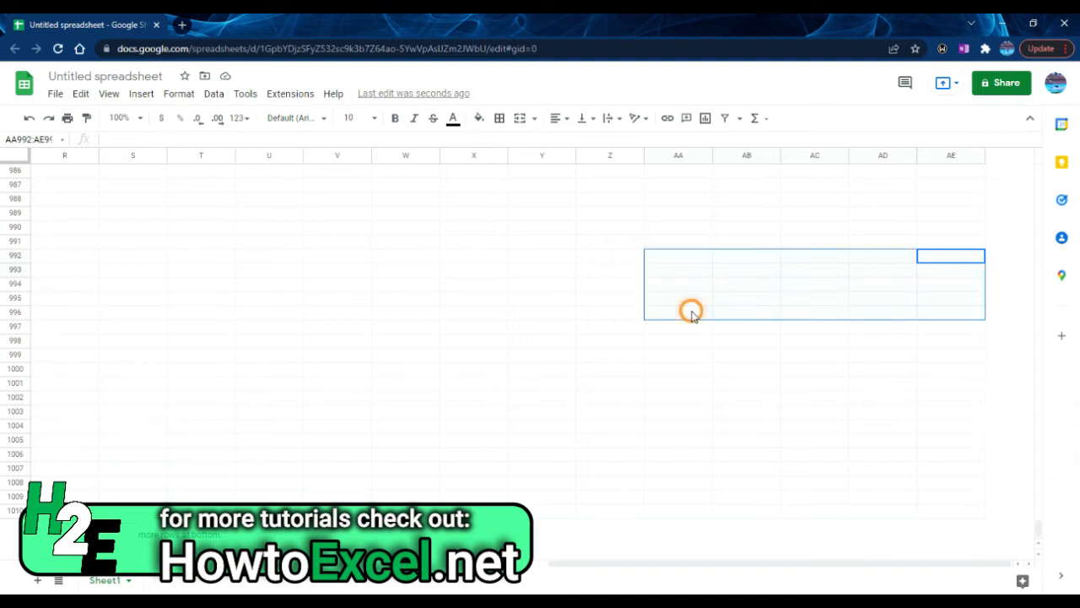
right_click(690, 311)
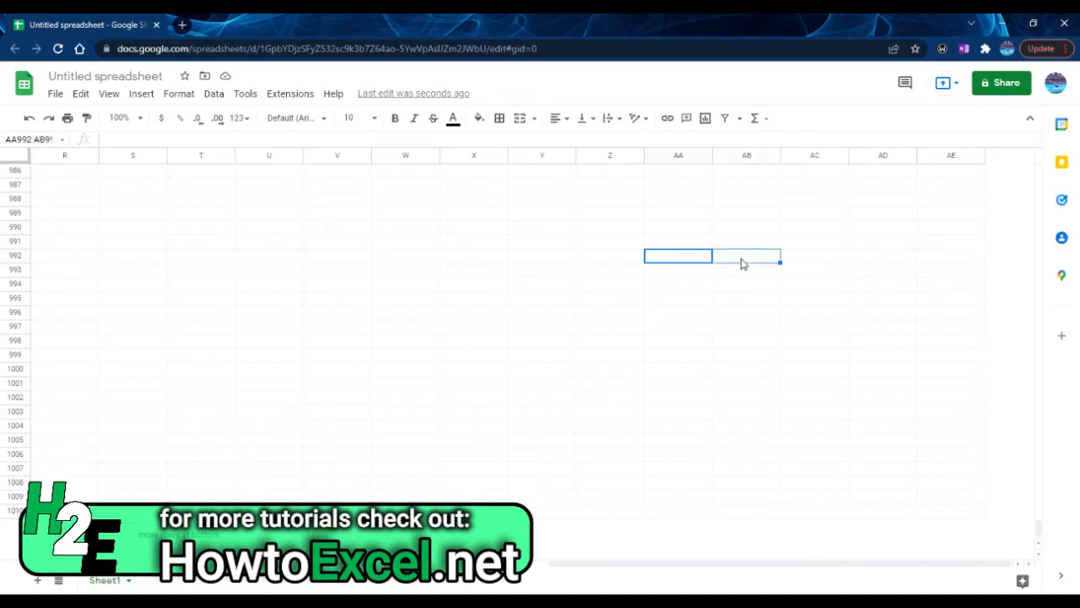
right_click(746, 256)
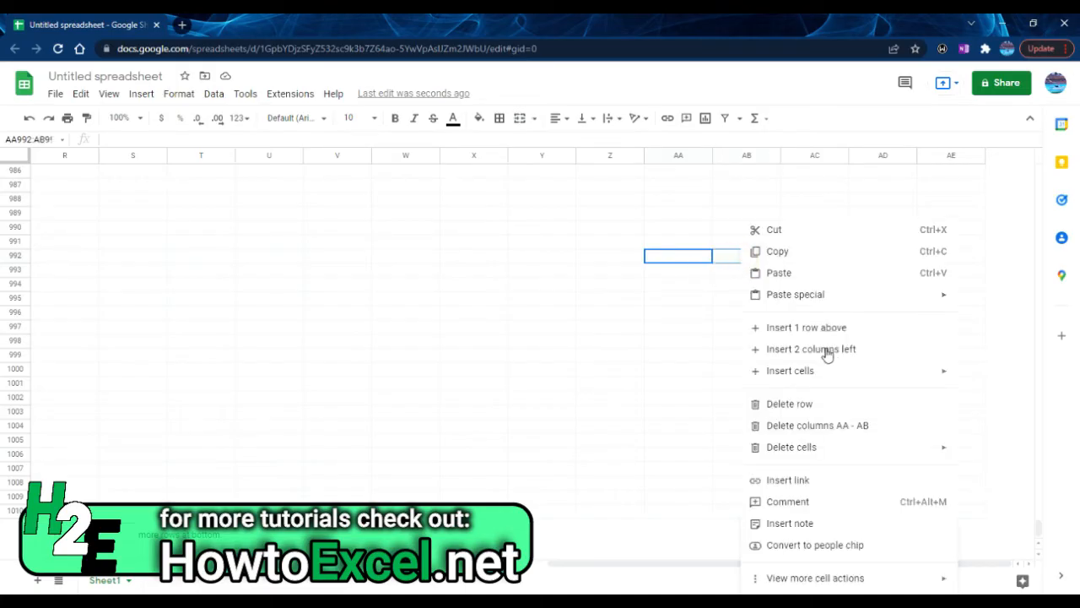
mouse_move(808, 329)
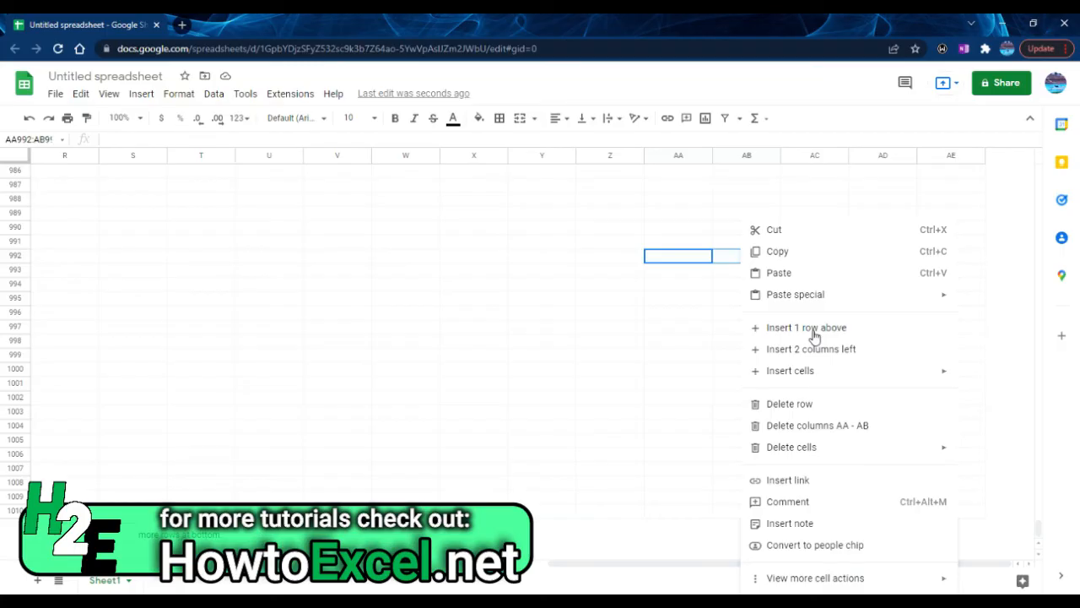
mouse_move(901, 199)
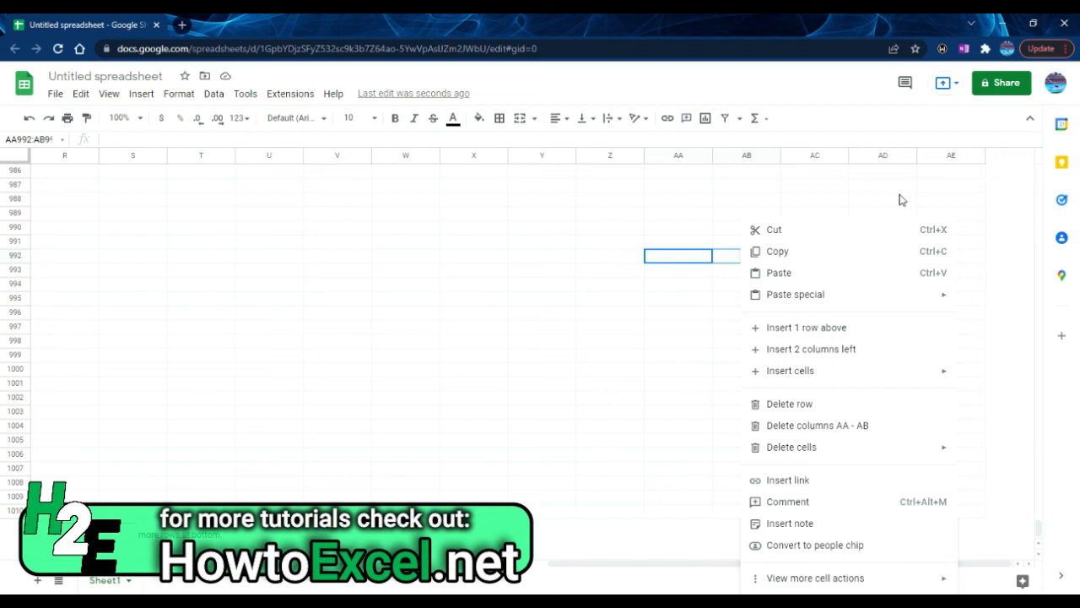
mouse_move(952, 194)
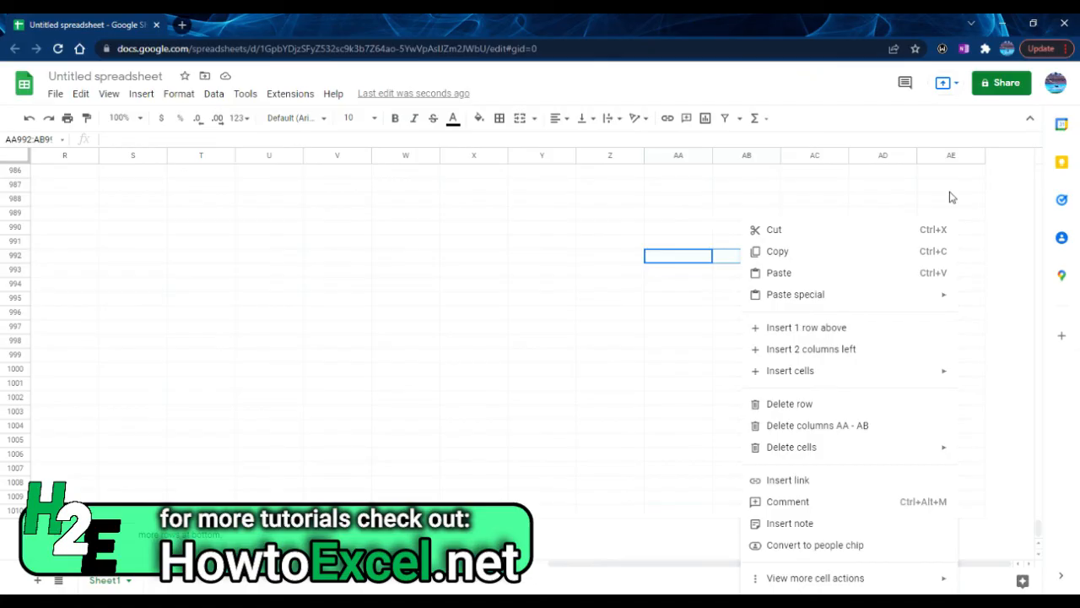
click(952, 186)
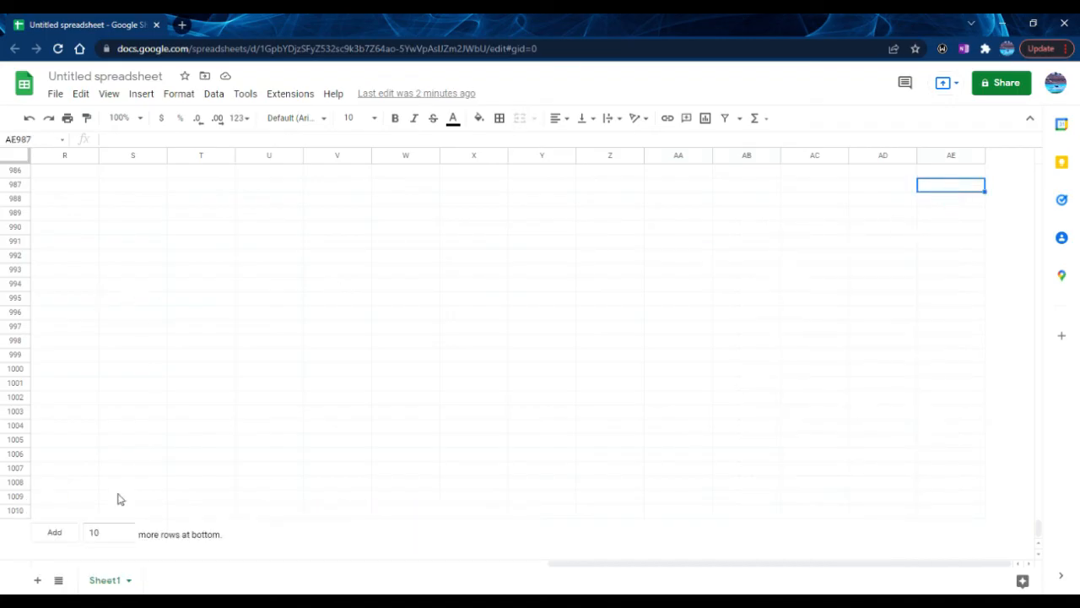
mouse_move(295, 297)
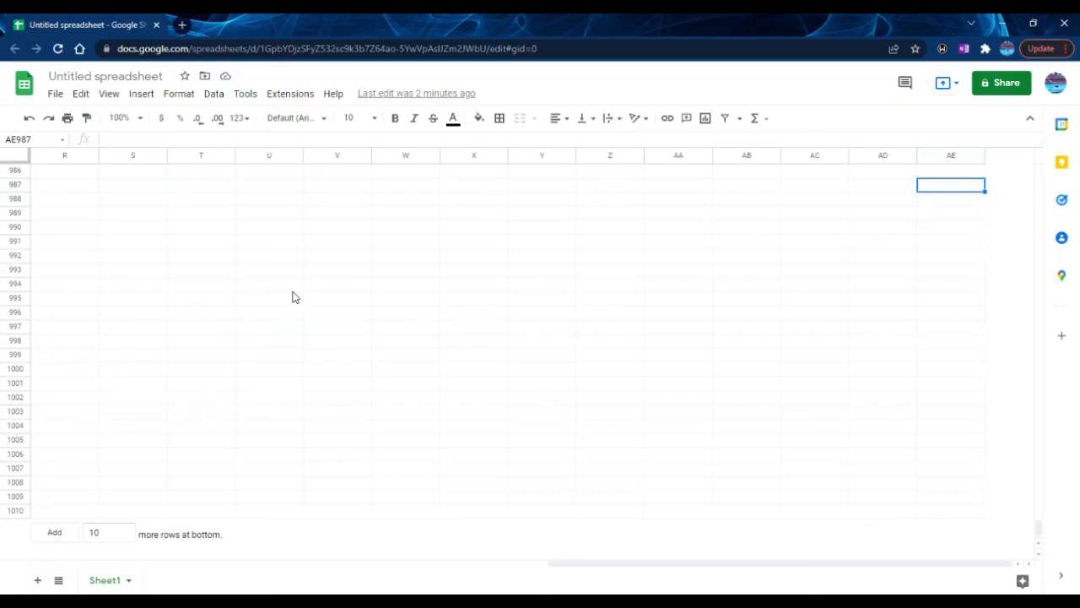
Dismiss the U994 cell options and edit the rows-to-add count at the bottom.
right_click(264, 283)
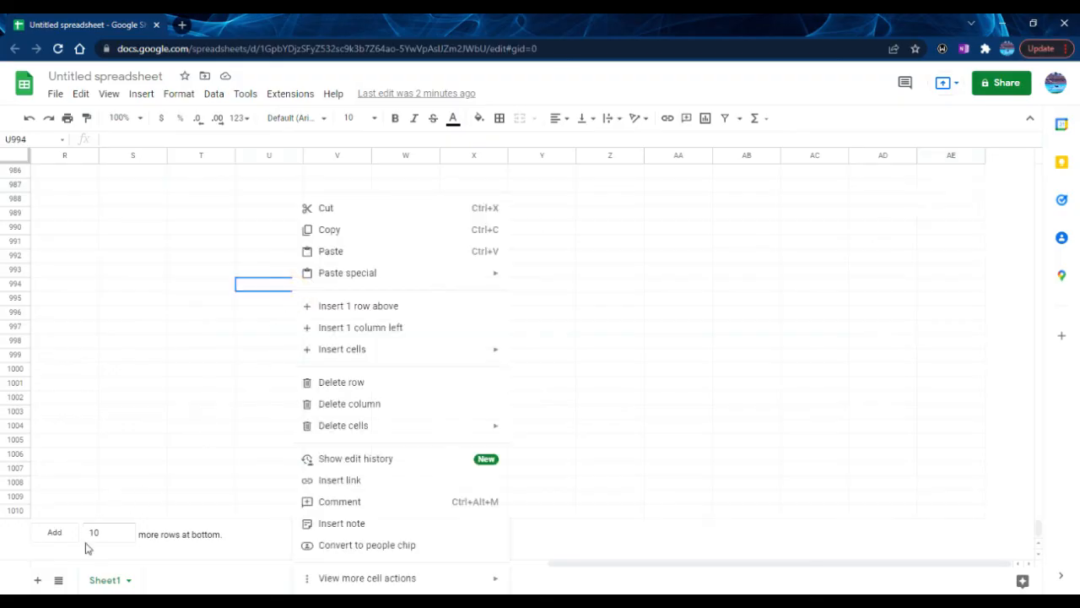
click(104, 533)
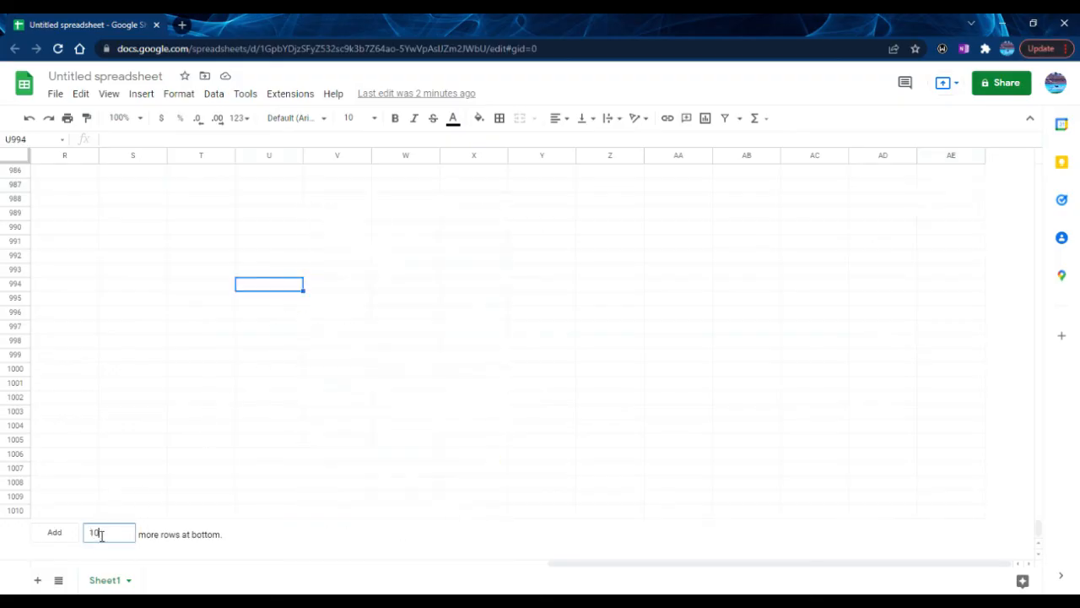
click(52, 533)
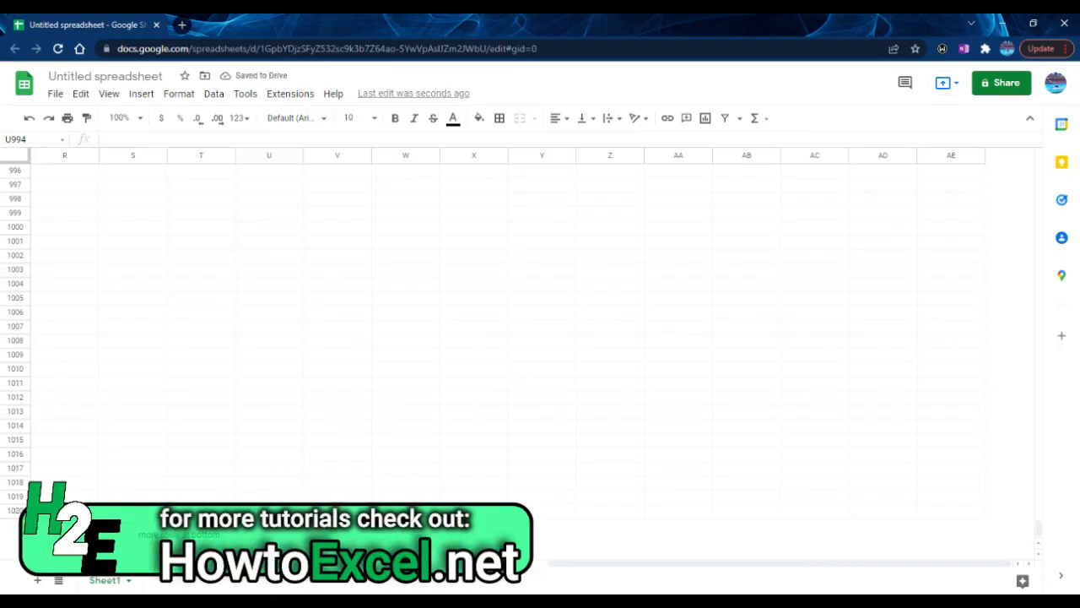
mouse_move(486, 243)
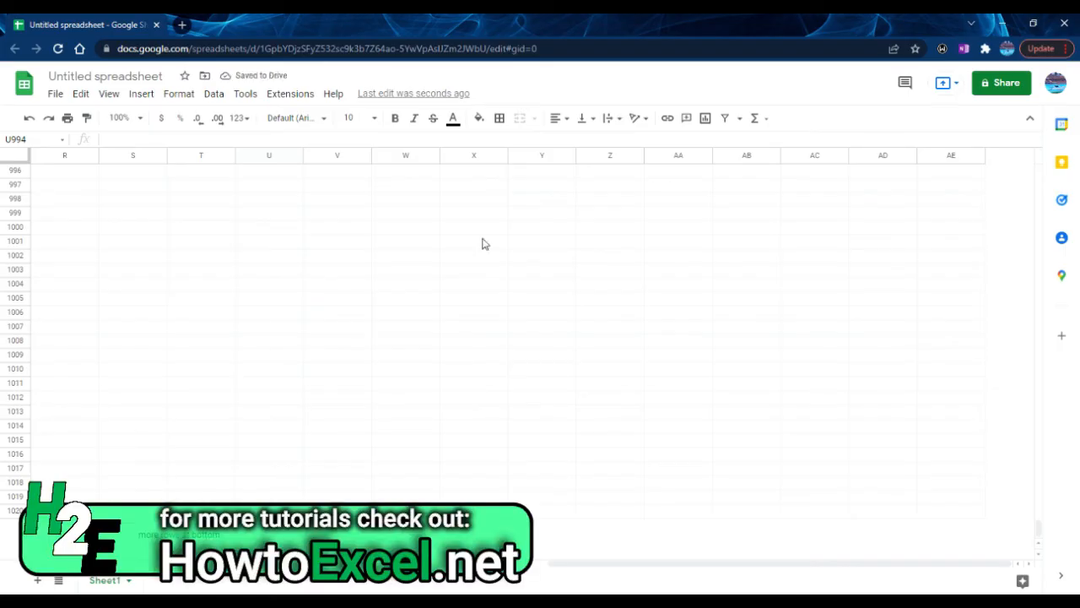